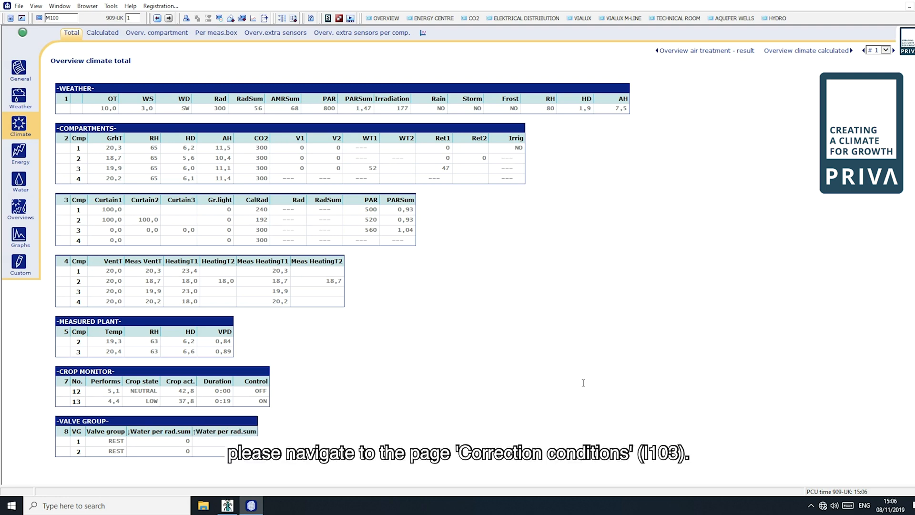
Navigate via the Climate menu to the Correction conditions page (I103)
{"action": "left_click", "coordinate": [20, 125]}
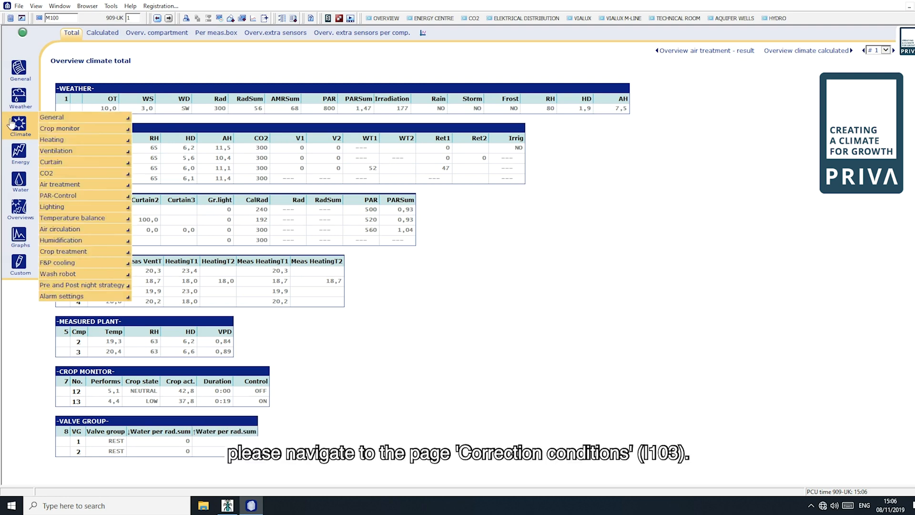
{"action": "mouse_move", "coordinate": [52, 117]}
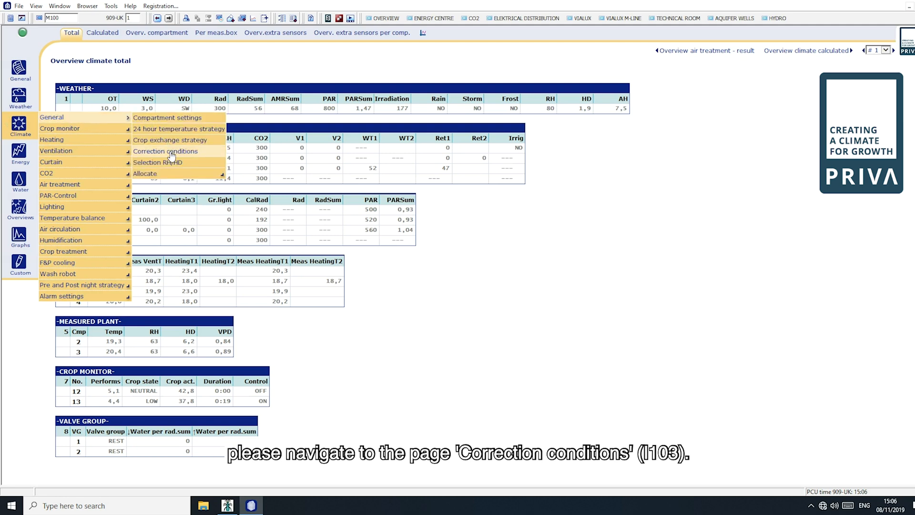
{"action": "left_click", "coordinate": [166, 151]}
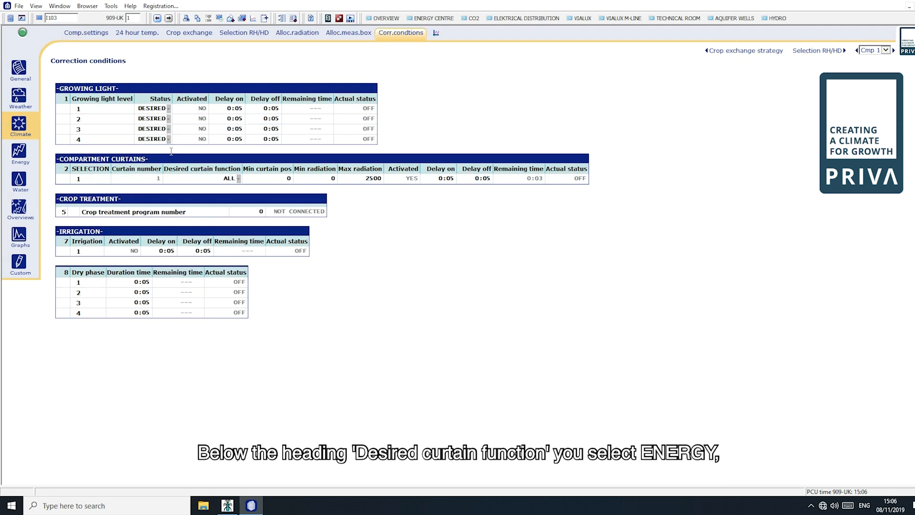
Set the compartment curtain's desired function to ENERGY with minimum curtain position 98
{"action": "left_click", "coordinate": [221, 178]}
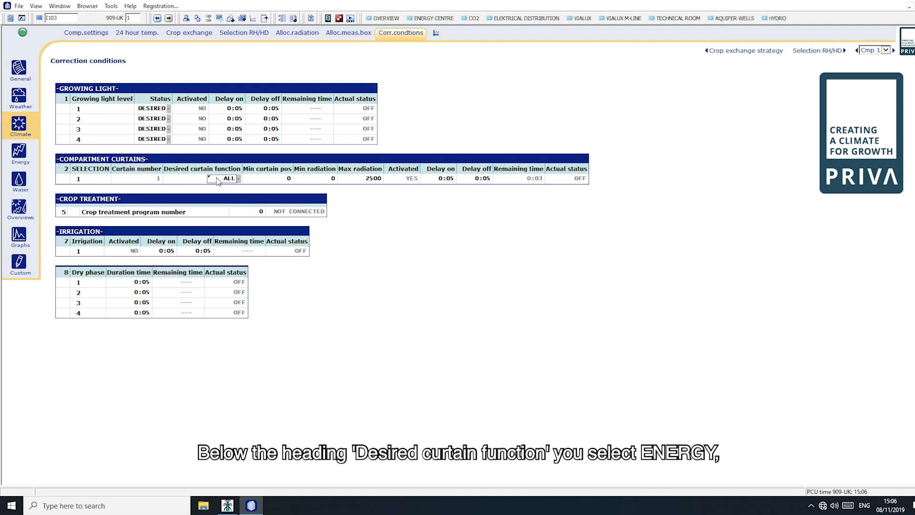
{"action": "left_click", "coordinate": [223, 178]}
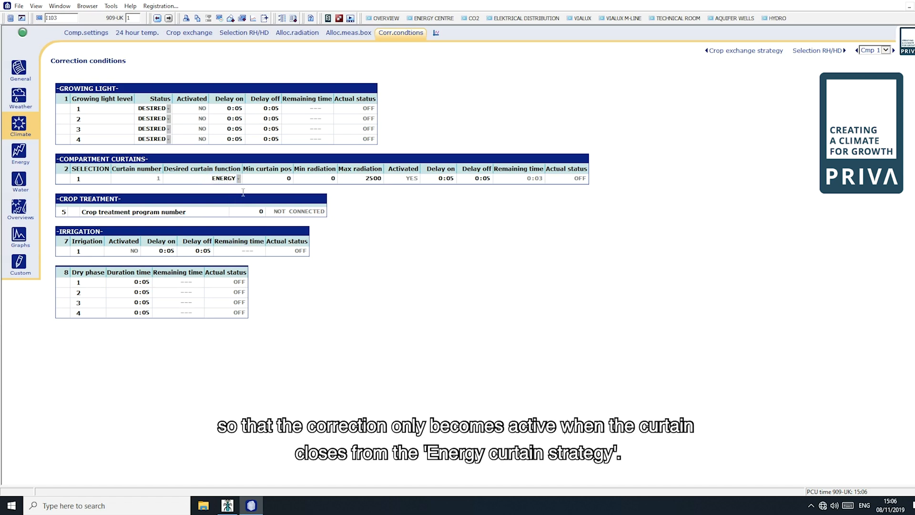
{"action": "mouse_move", "coordinate": [270, 191]}
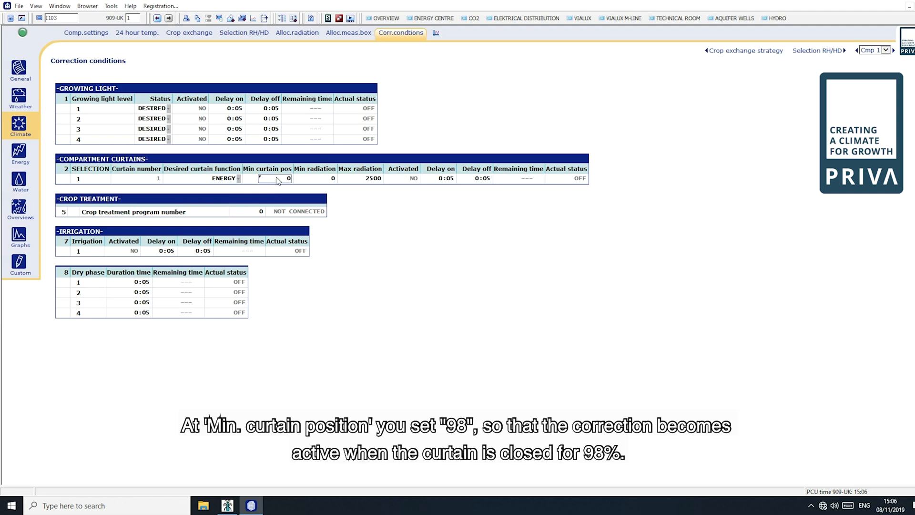
{"action": "left_click", "coordinate": [274, 178]}
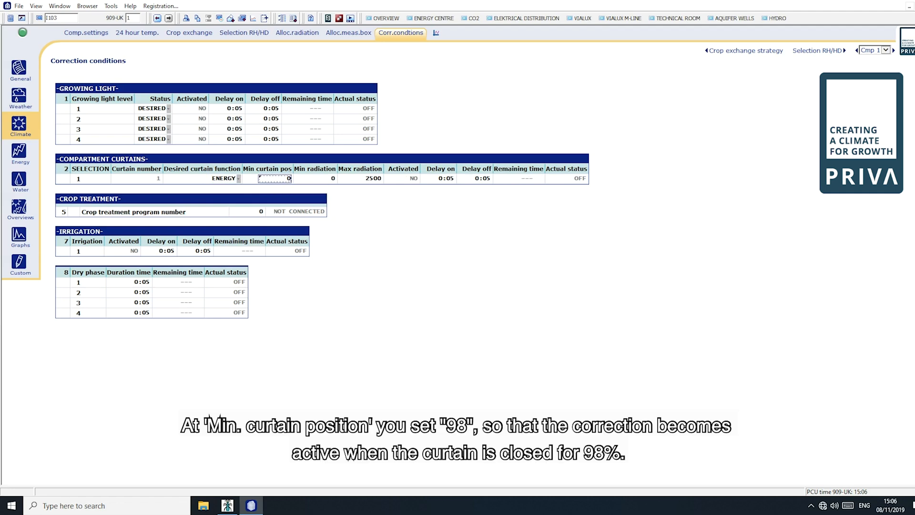
{"action": "type", "text": "98"}
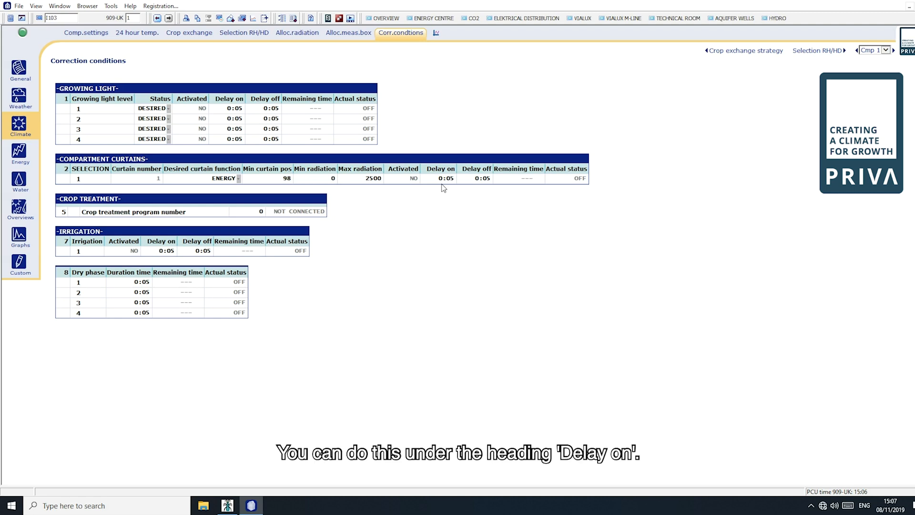
Set the curtain correction's on and off delays both to 0:00
{"action": "left_click", "coordinate": [437, 177]}
{"action": "type", "text": "0"}
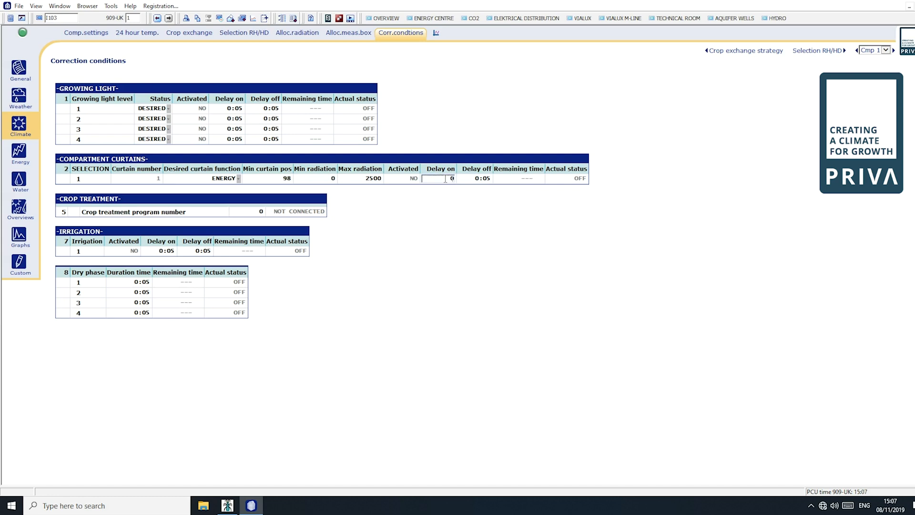
{"action": "left_click", "coordinate": [475, 178]}
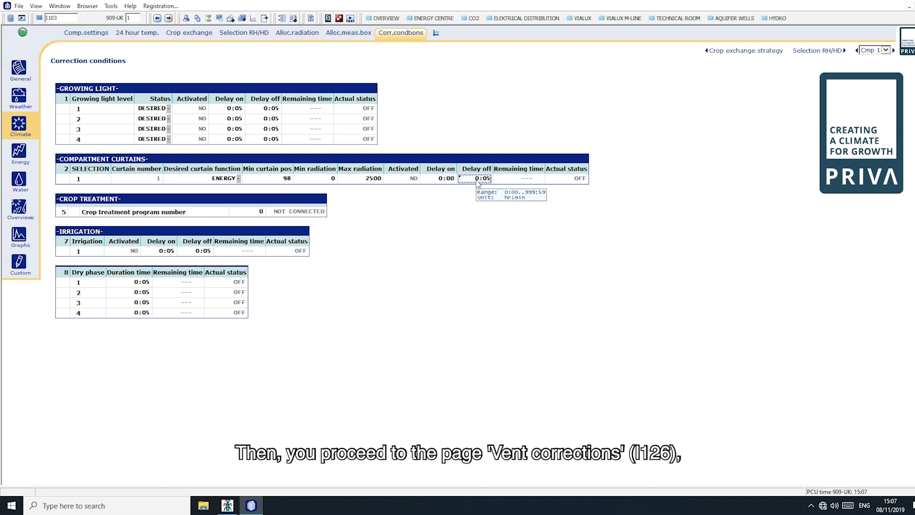
{"action": "left_click", "coordinate": [20, 126]}
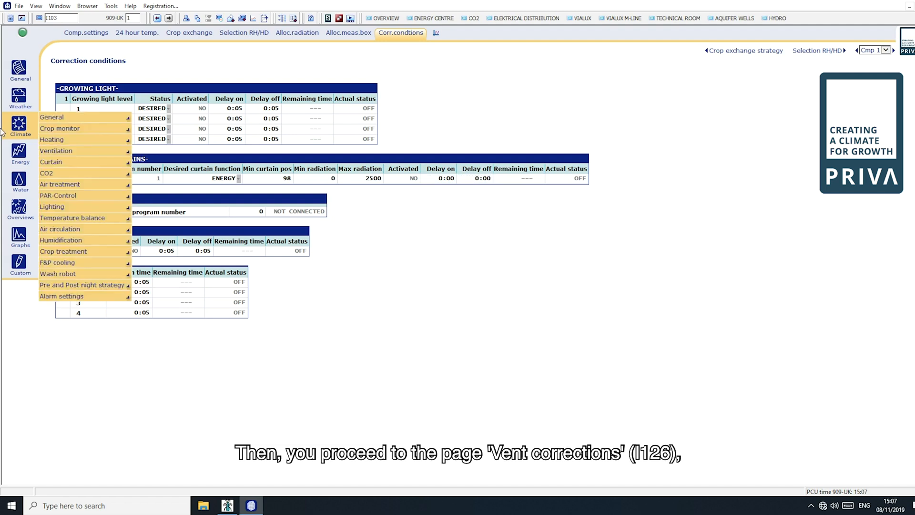
{"action": "mouse_move", "coordinate": [55, 151]}
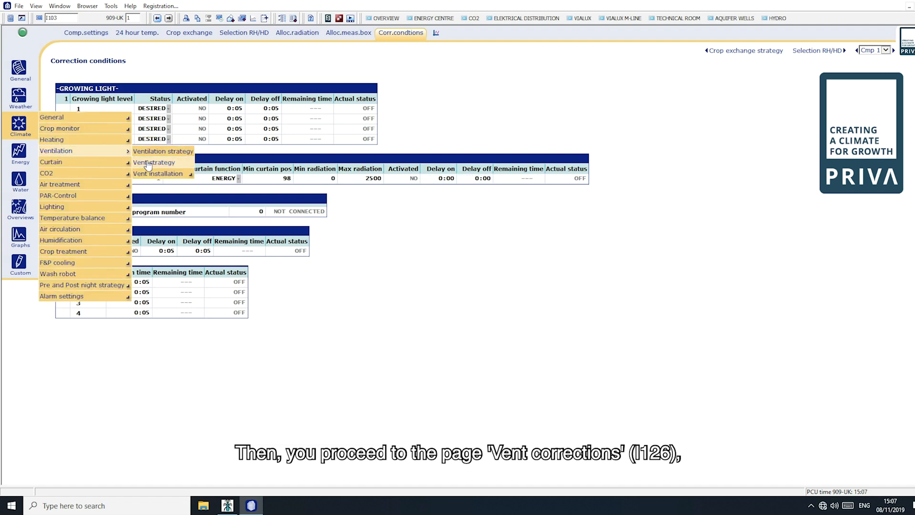
Navigate via Ventilation to the Vent strategy page and its corrections view (I126)
{"action": "left_click", "coordinate": [163, 151]}
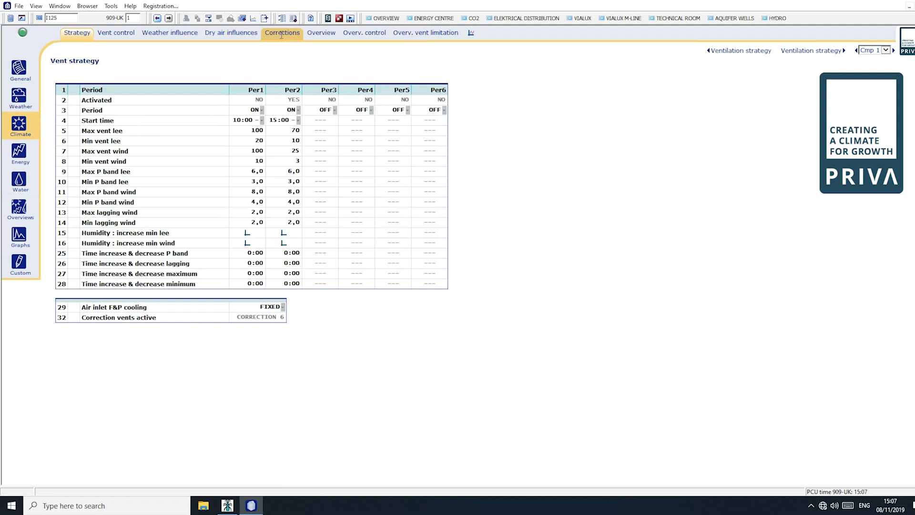
{"action": "left_click", "coordinate": [281, 32]}
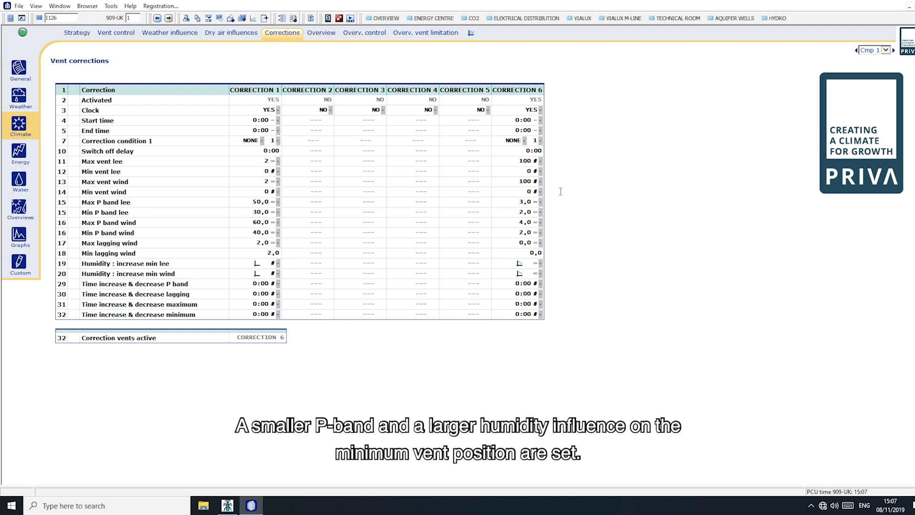
{"action": "mouse_move", "coordinate": [548, 241]}
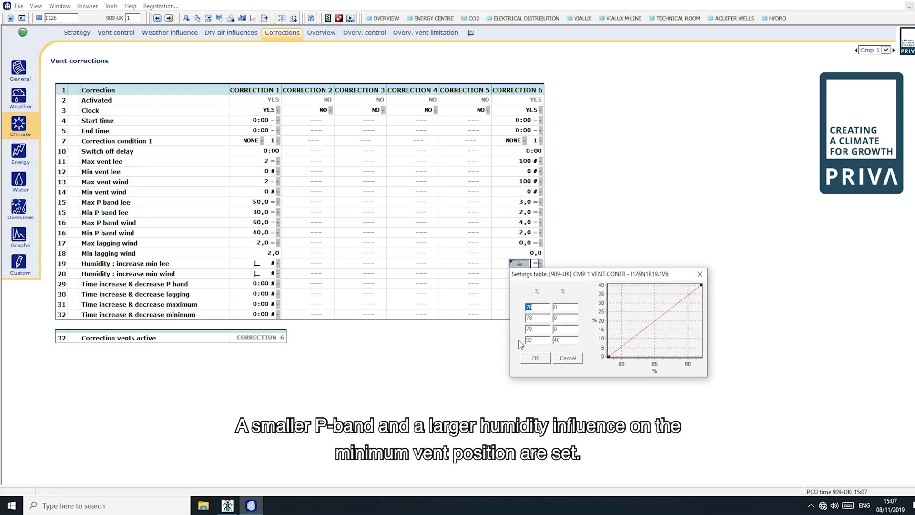
Review and close correction 6's min lee (40%) and min wind (30%) humidity tables
{"action": "left_click", "coordinate": [533, 357]}
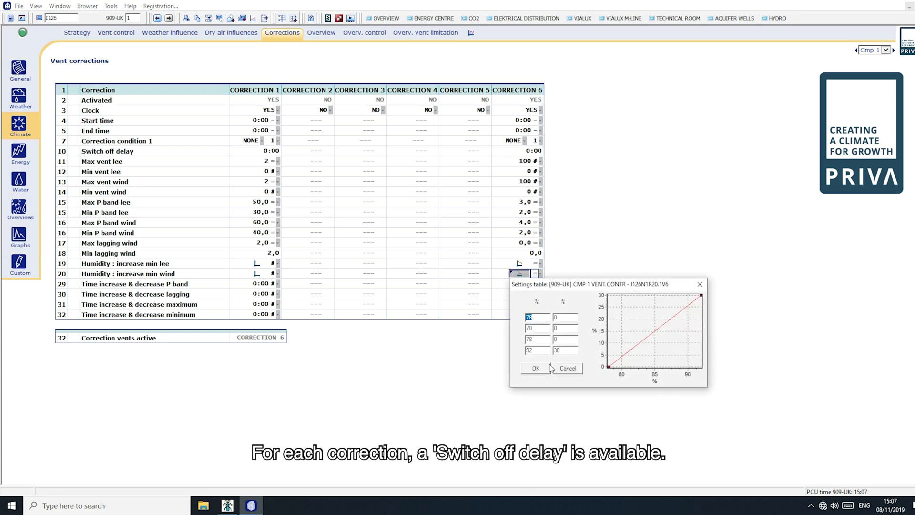
{"action": "left_click", "coordinate": [567, 369]}
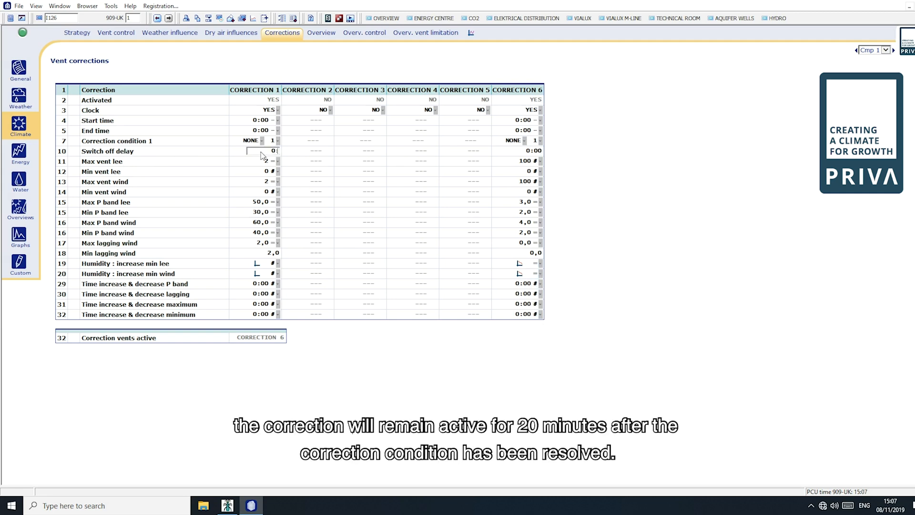
Enter 0:20 as correction 1's switch-off delay
{"action": "type", "text": "0:20"}
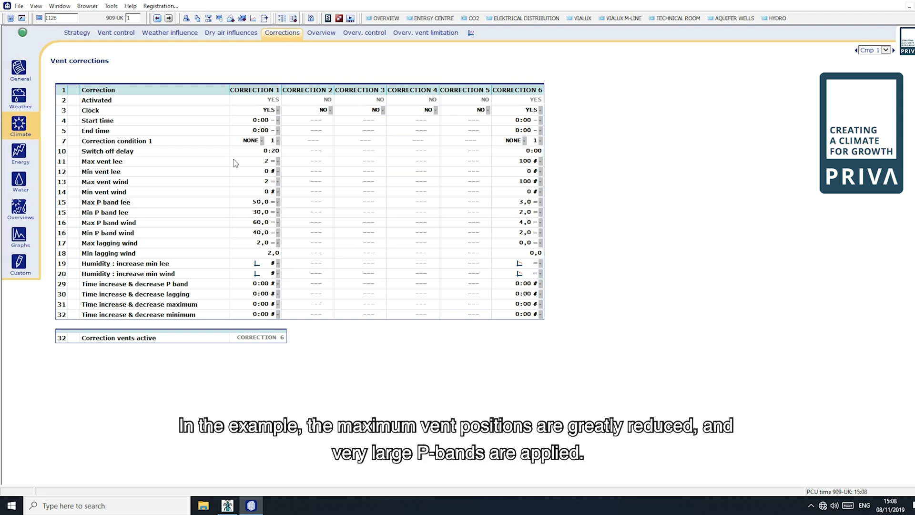
{"action": "left_click", "coordinate": [262, 161]}
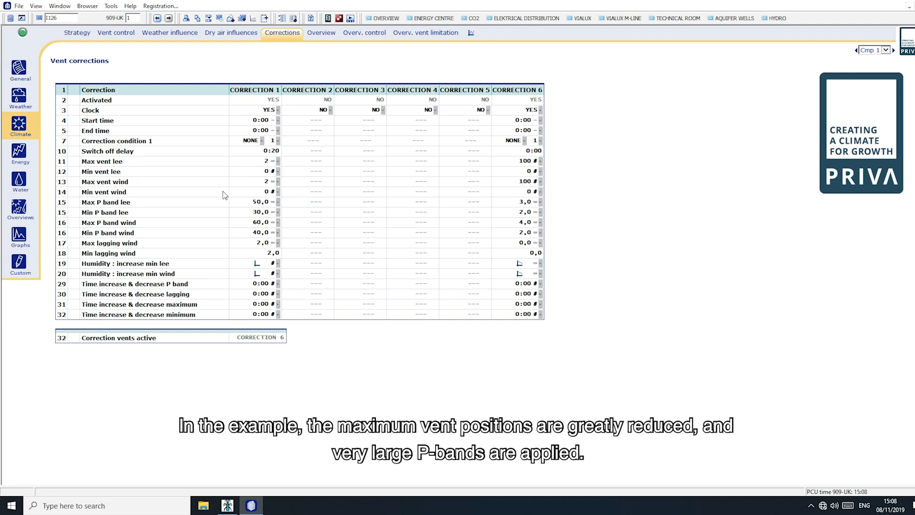
{"action": "mouse_move", "coordinate": [244, 241]}
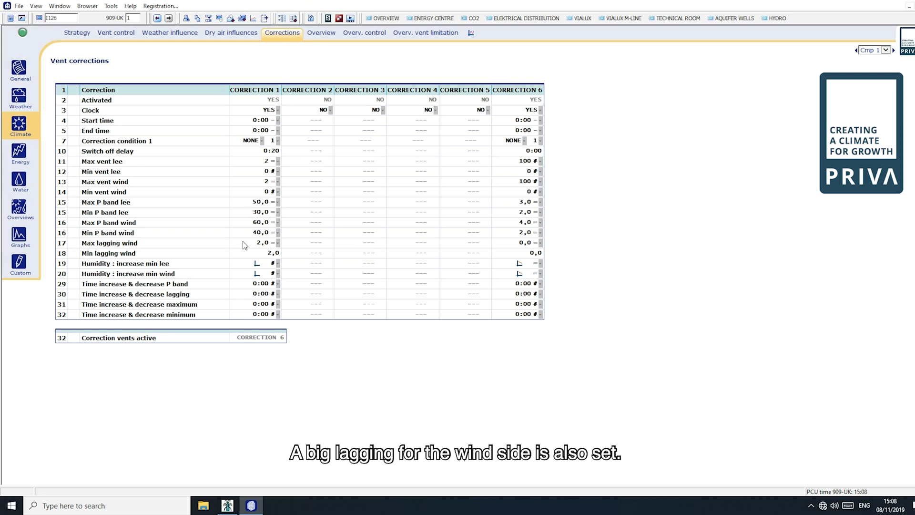
{"action": "mouse_move", "coordinate": [239, 261]}
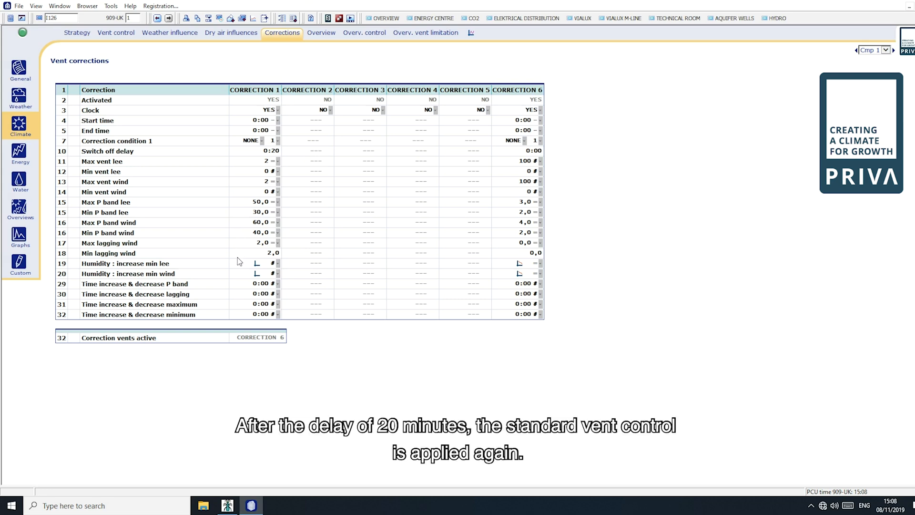
{"action": "mouse_move", "coordinate": [221, 363]}
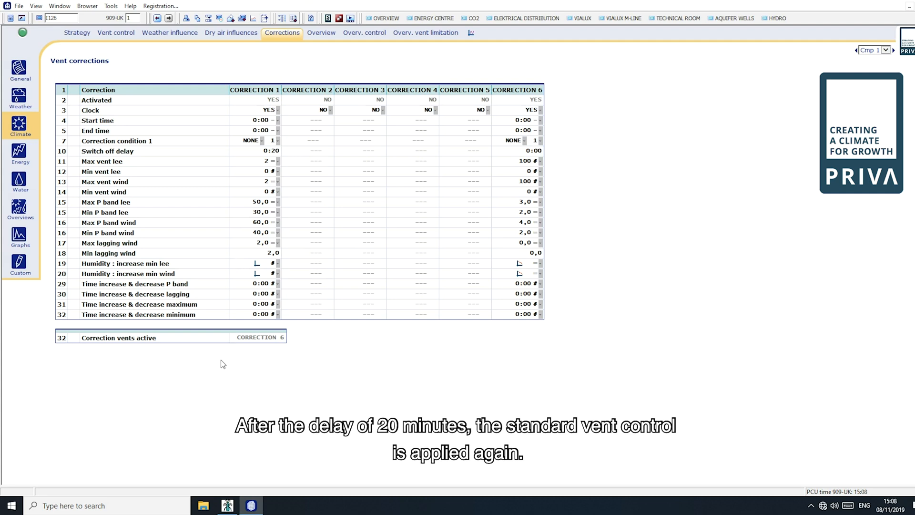